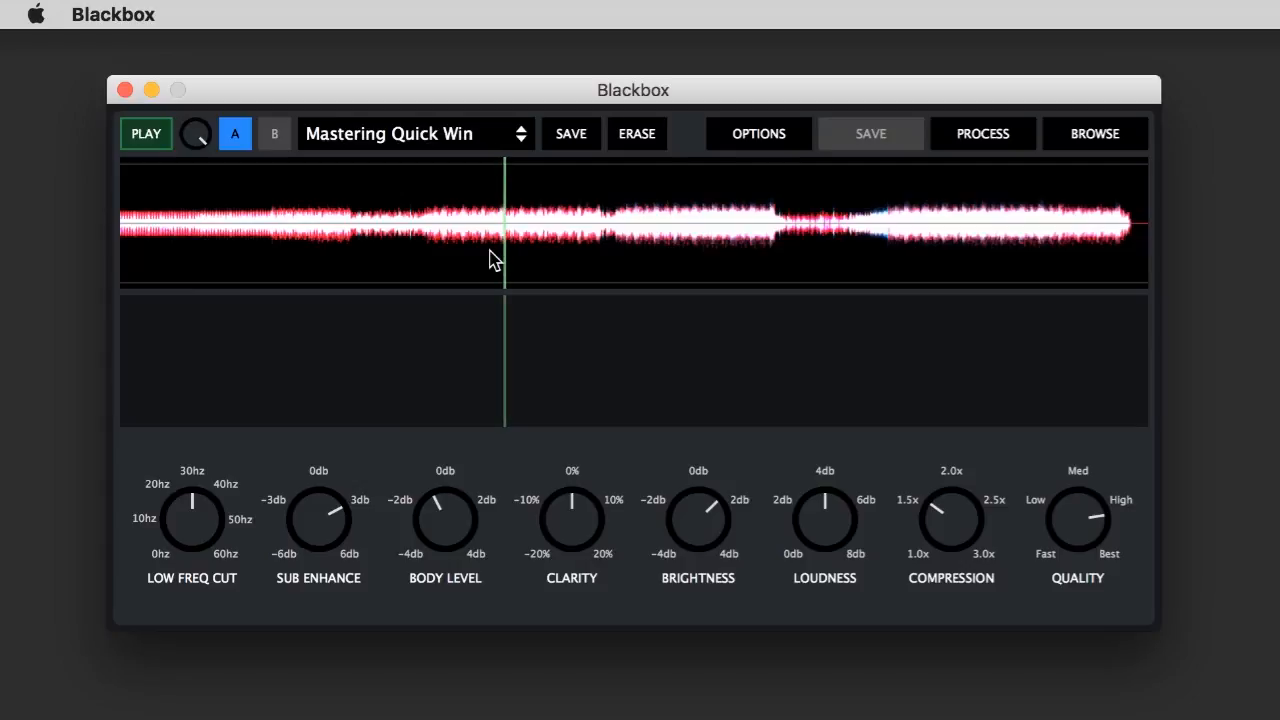
{"action": "mouse_move", "coordinate": [530, 280]}
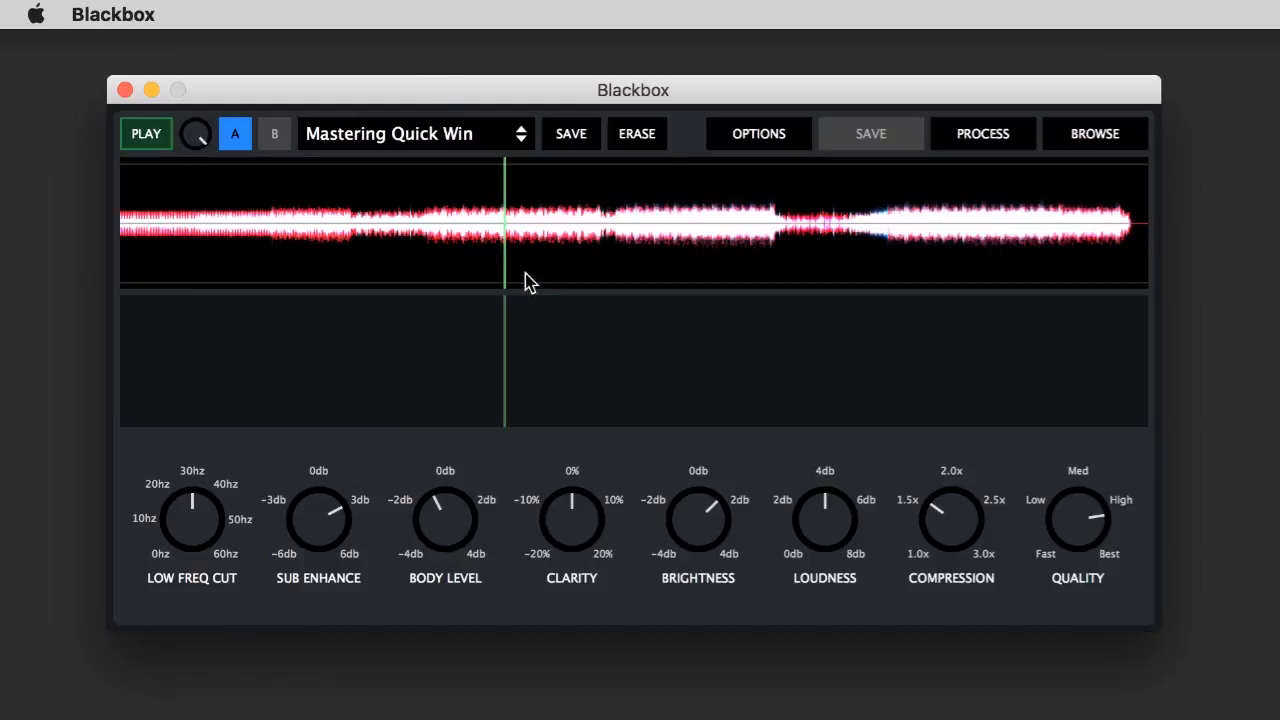
{"action": "mouse_move", "coordinate": [190, 530]}
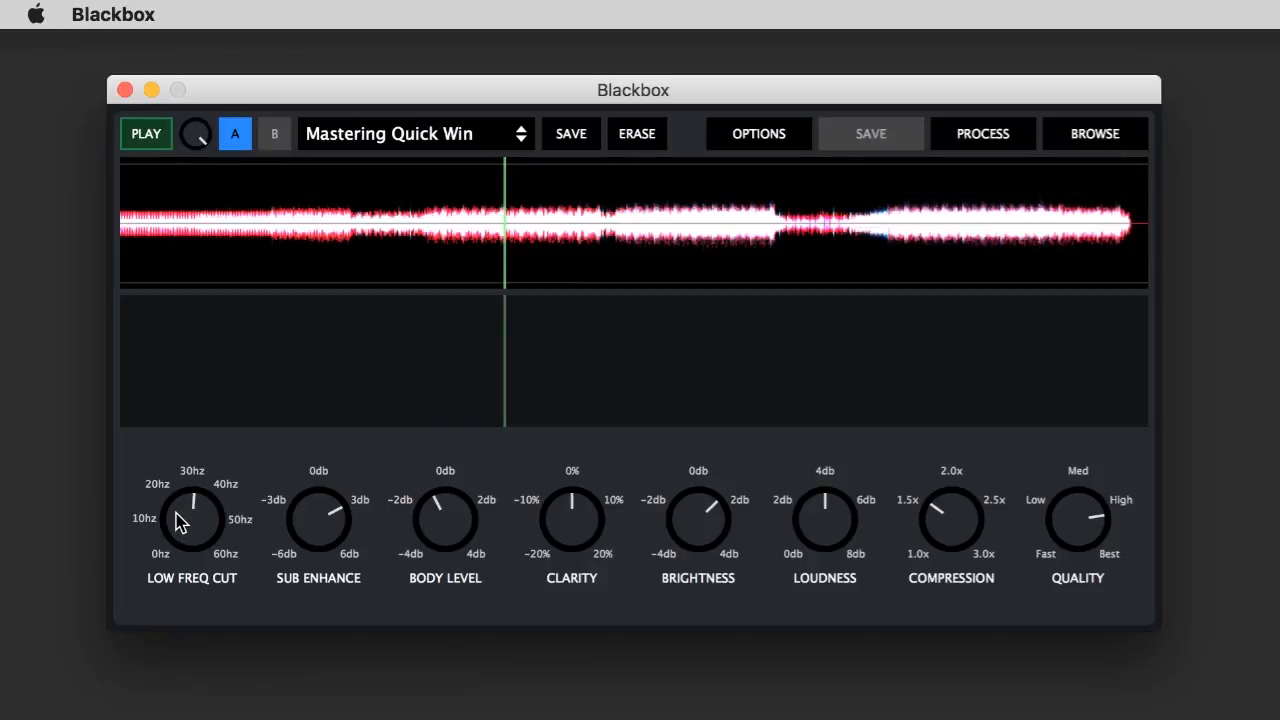
{"action": "mouse_move", "coordinate": [298, 516]}
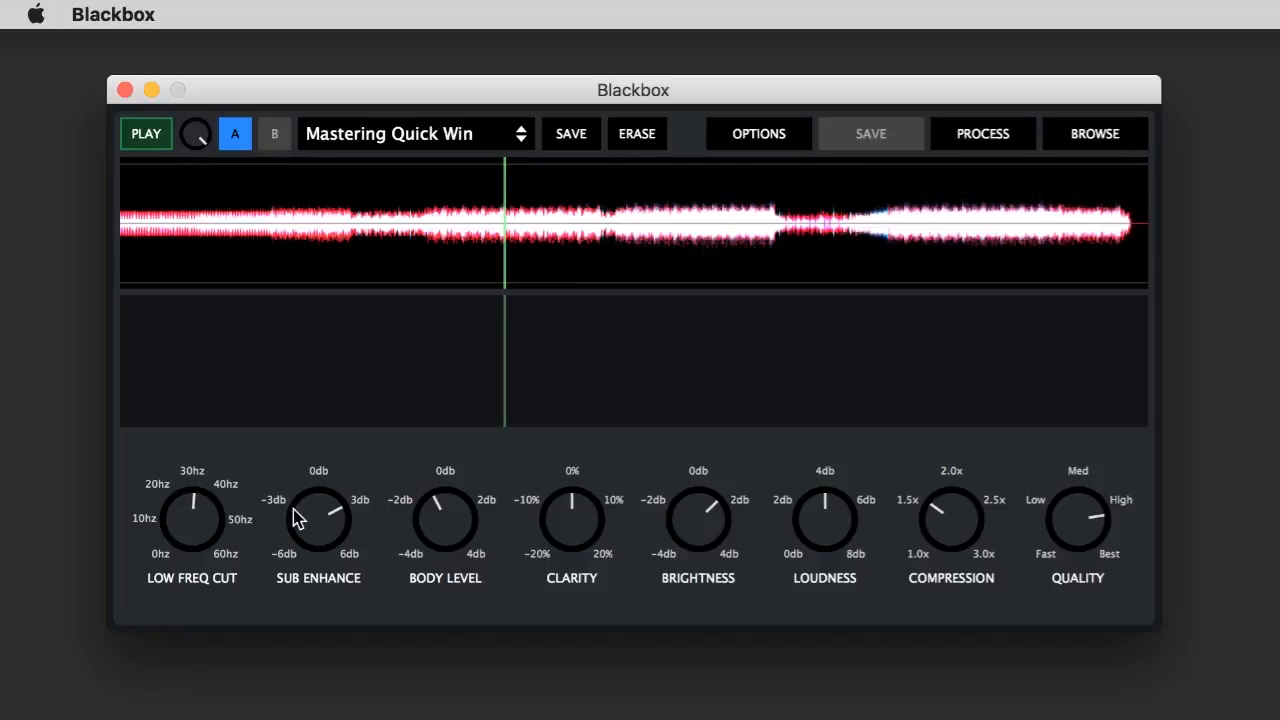